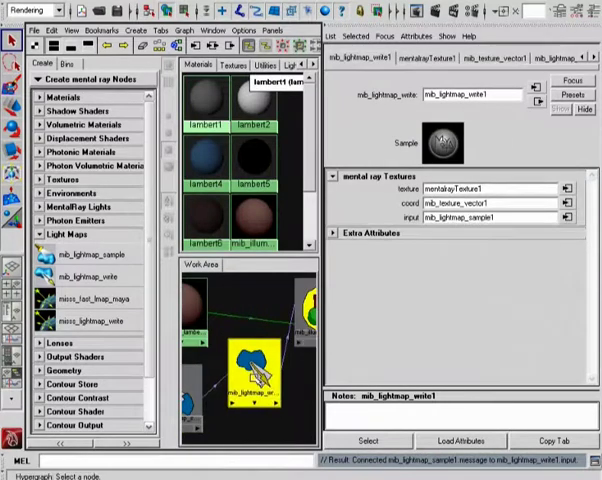
Step: Open the mentalrayTexture1 node connected to the lightmap write node
left_click(490, 188)
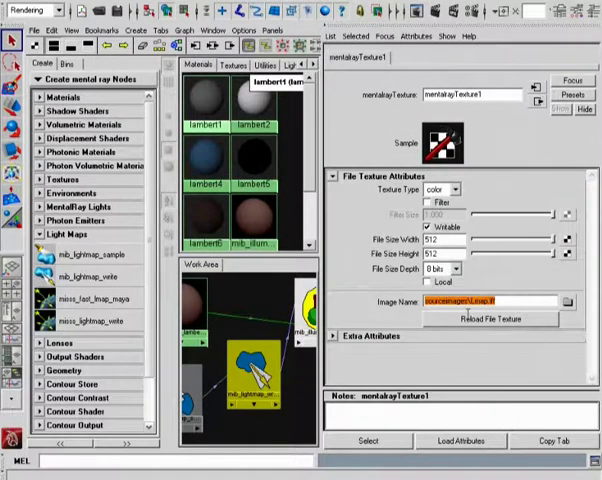
Step: Create a new Lmap_sample.iff file in sourceimages and set it as the texture's image
left_click(569, 302)
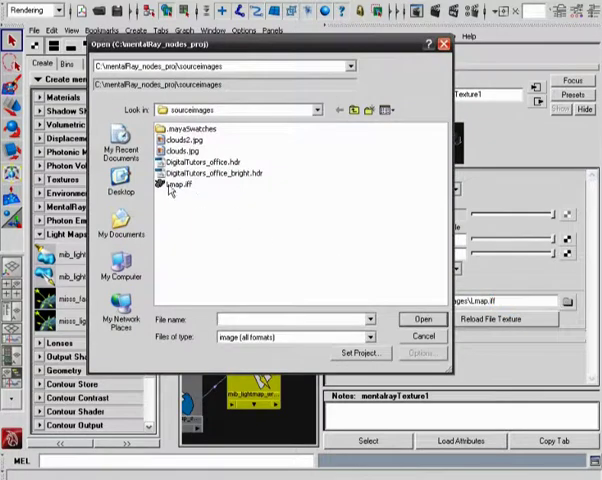
mouse_move(180, 187)
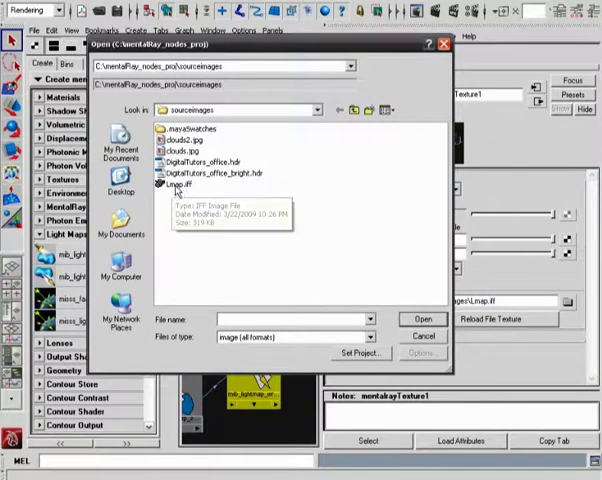
left_click(183, 185)
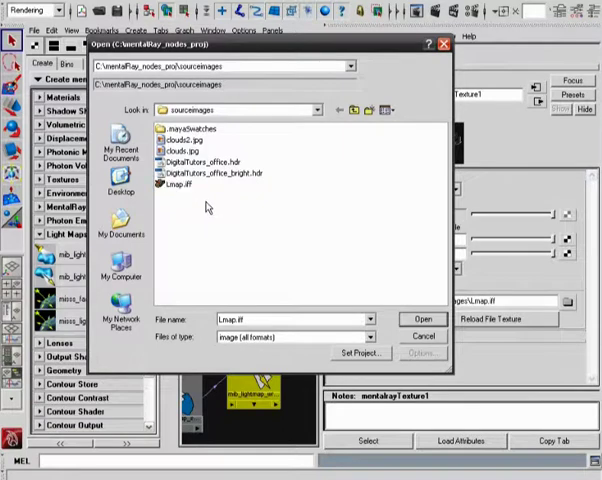
right_click(205, 207)
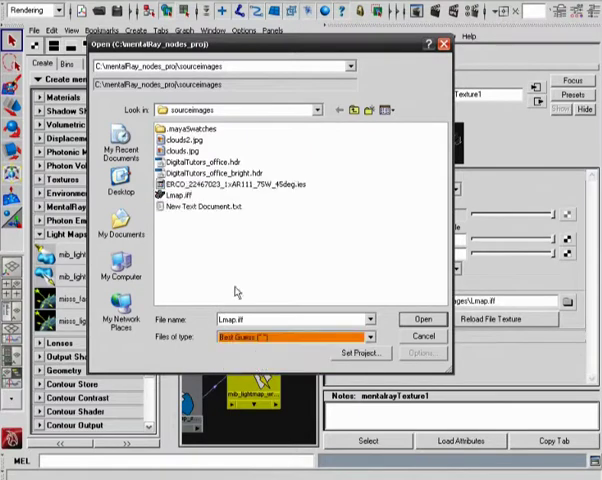
left_click(210, 208)
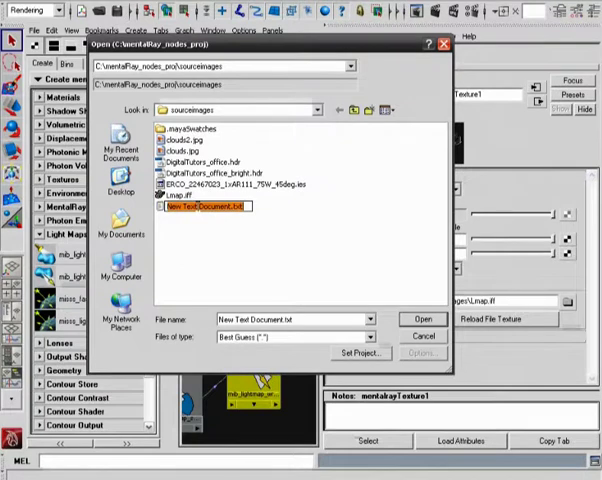
double_click(200, 207)
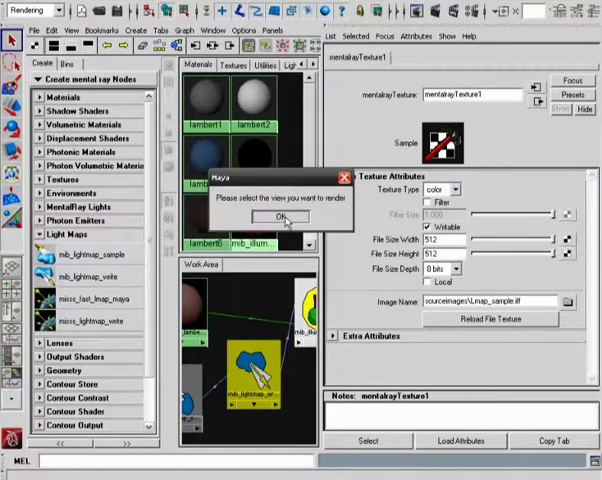
Step: Confirm the render prompt, then select the new 120 KB Lmap_sample.iff in sourceimages
left_click(264, 218)
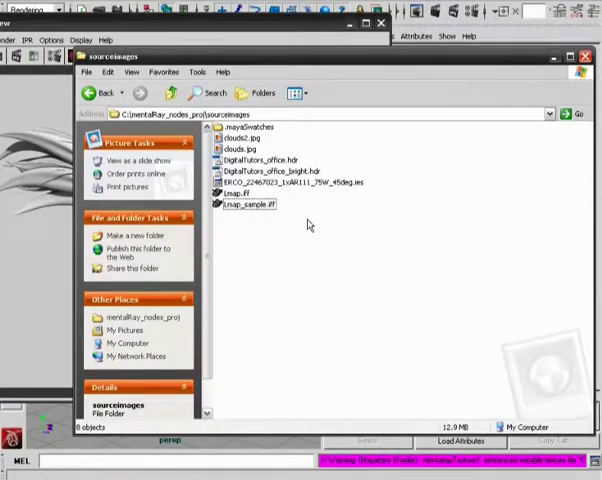
mouse_move(232, 127)
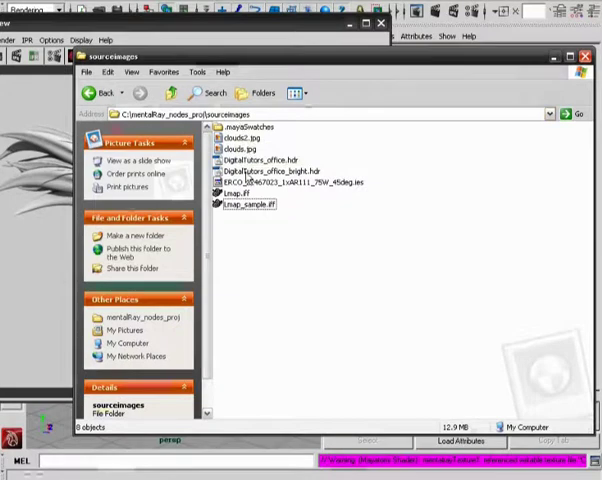
left_click(251, 205)
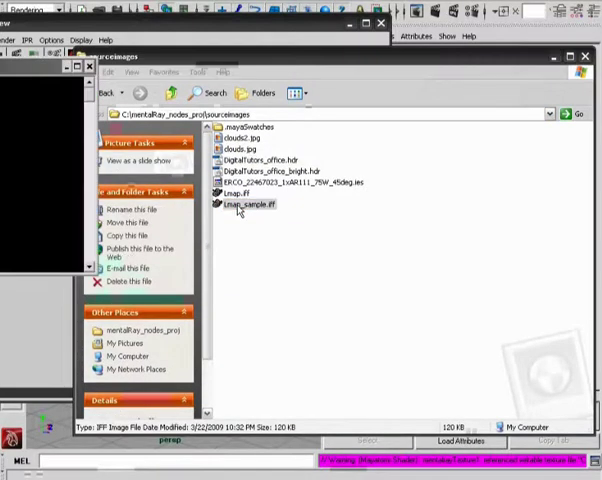
Step: View the mostly white Lmap_sample.iff lightmap in FCheck, then close the viewer
double_click(250, 206)
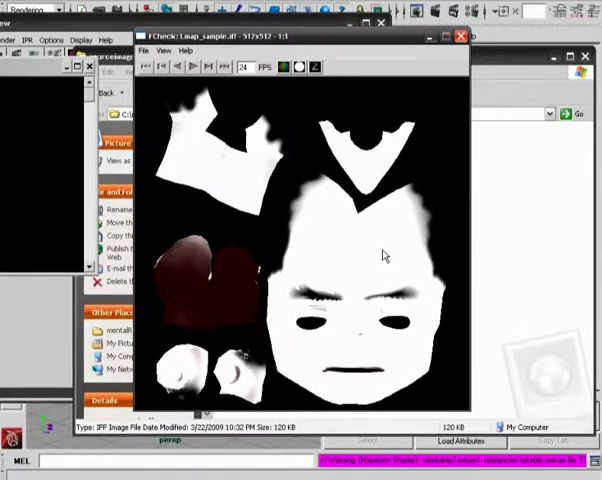
mouse_move(186, 378)
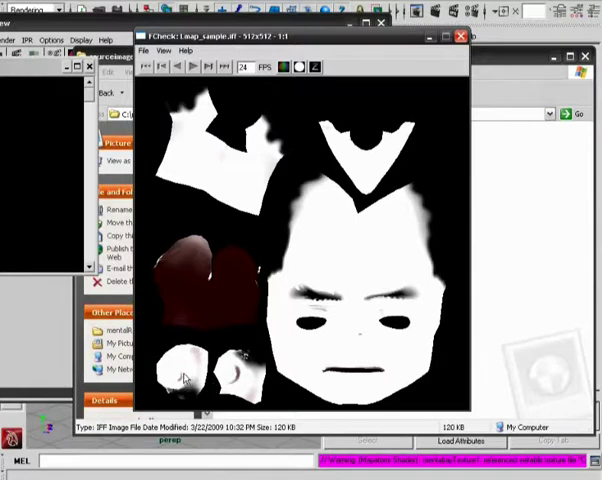
mouse_move(258, 250)
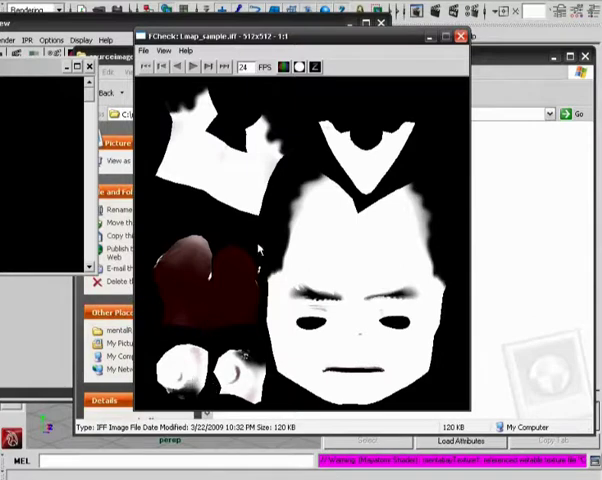
left_click(458, 37)
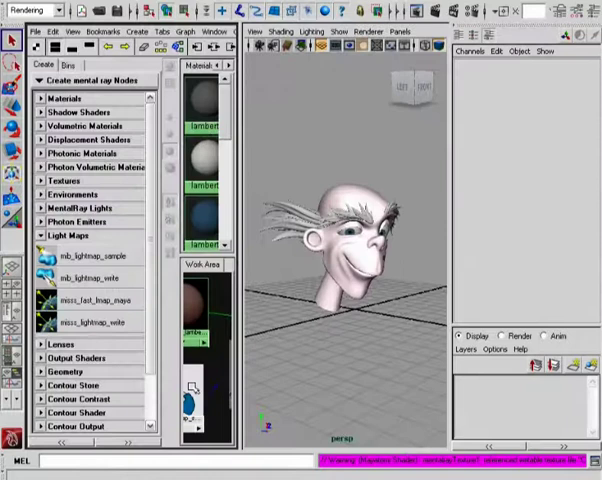
Step: Set Flip to 1 on mib_lightmap_sample1, leaving Indirect off, and re-render
double_click(90, 255)
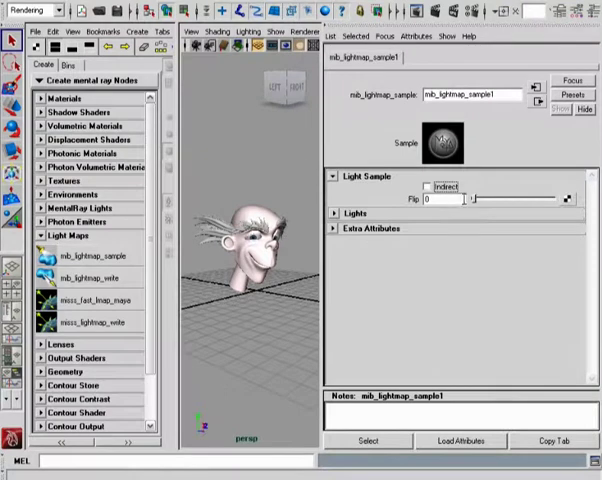
left_click_drag(470, 198, 513, 198)
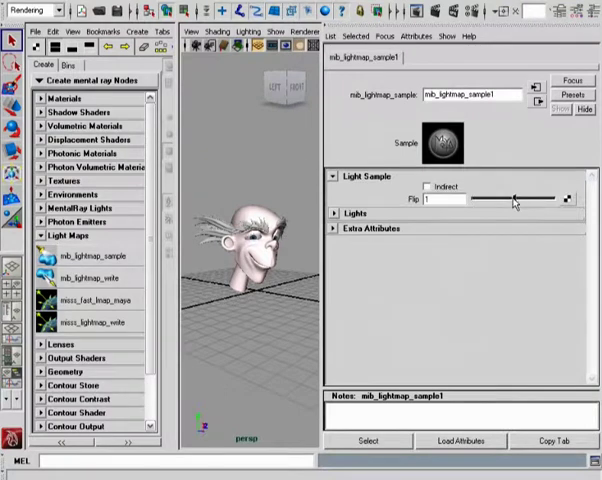
left_click_drag(513, 199, 476, 199)
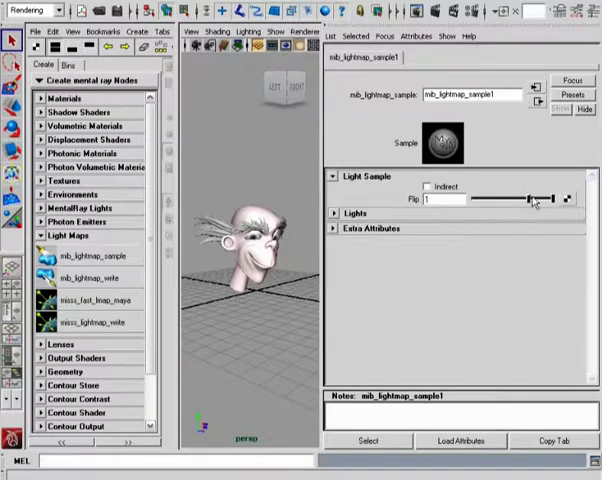
left_click(334, 213)
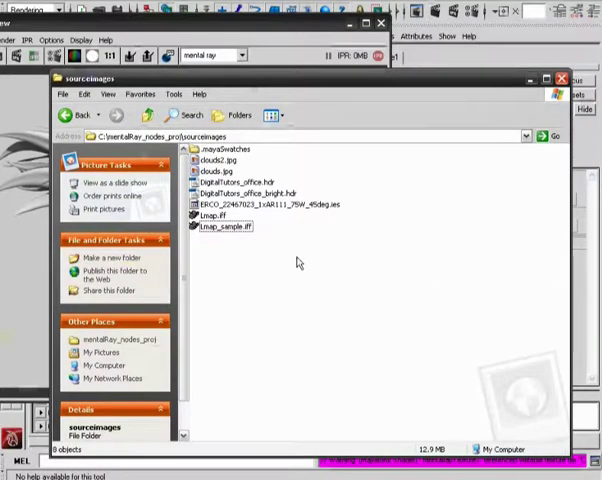
mouse_move(249, 237)
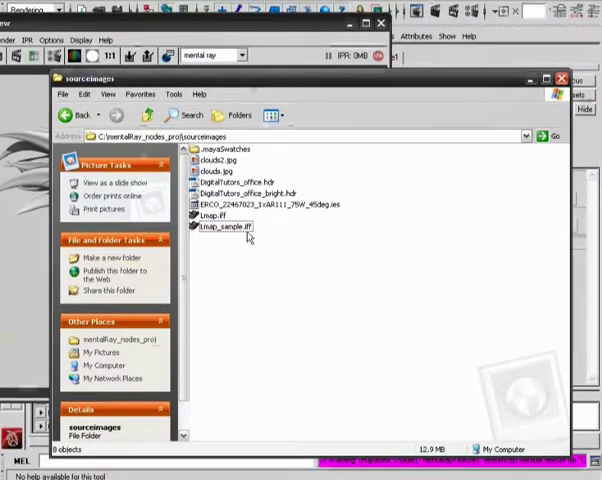
Step: Open the re-rendered Lmap_sample.iff in FCheck to view the darker lightmap
left_click(227, 226)
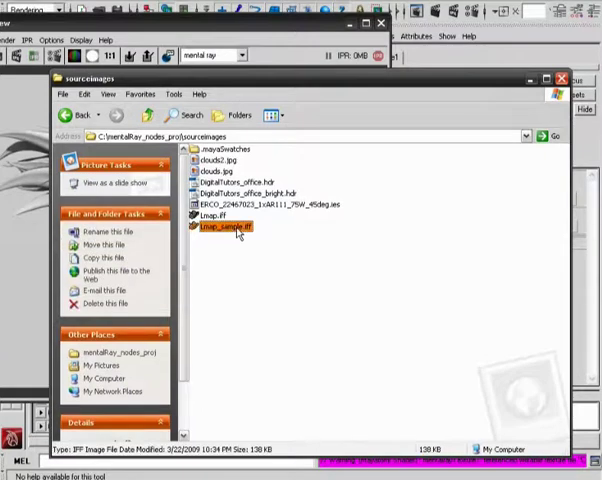
double_click(230, 227)
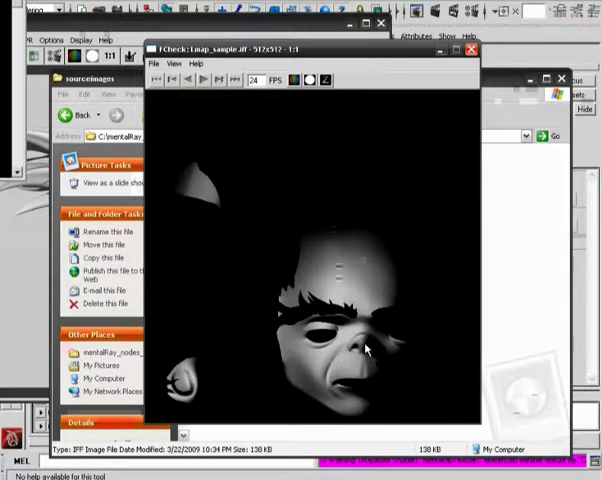
mouse_move(393, 349)
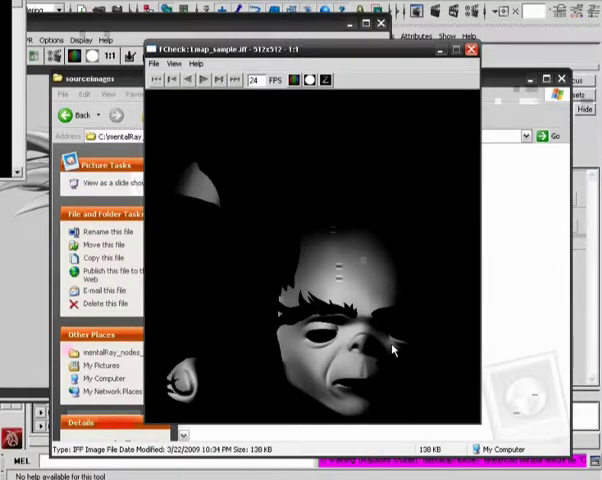
mouse_move(357, 393)
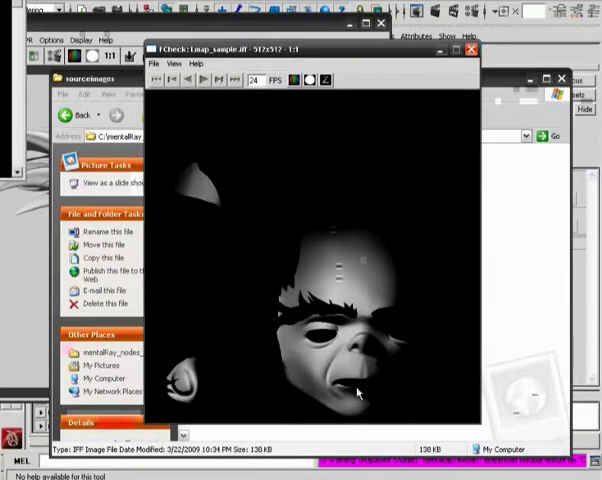
mouse_move(436, 211)
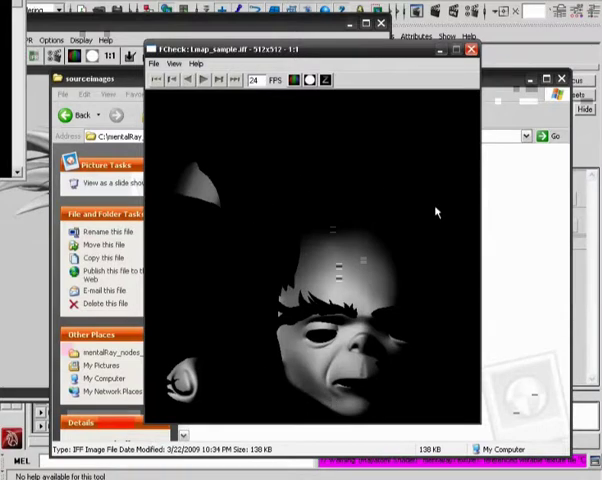
mouse_move(427, 211)
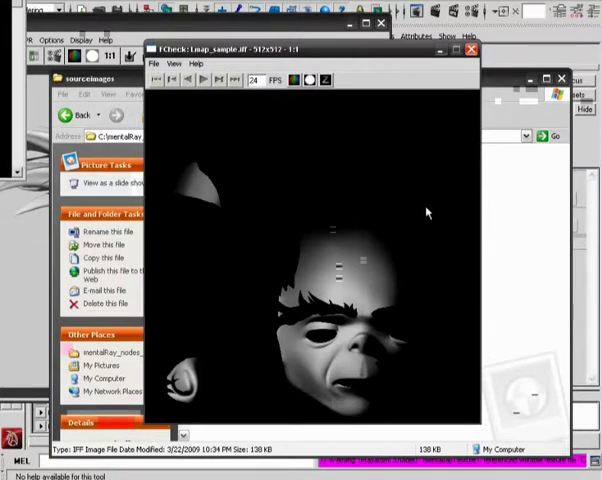